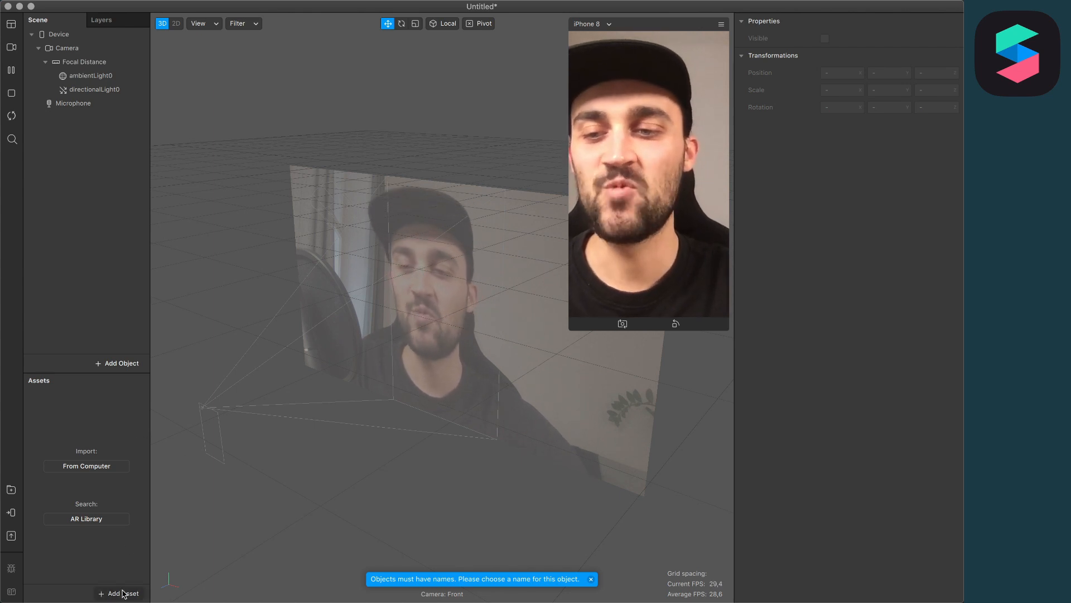
Add a new material asset and name it Snow
click(119, 593)
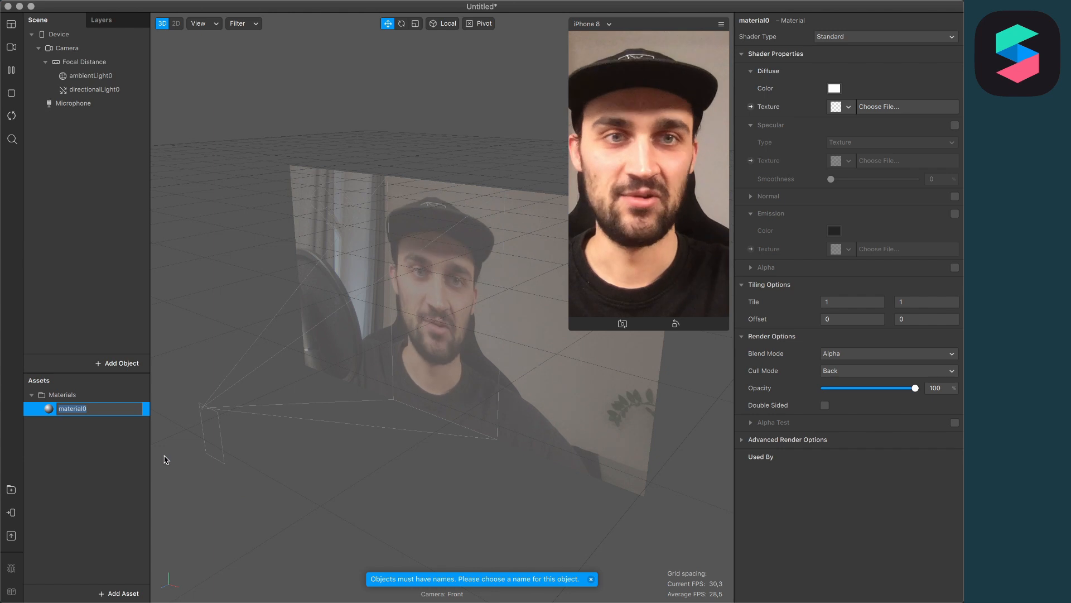
text(Snow)
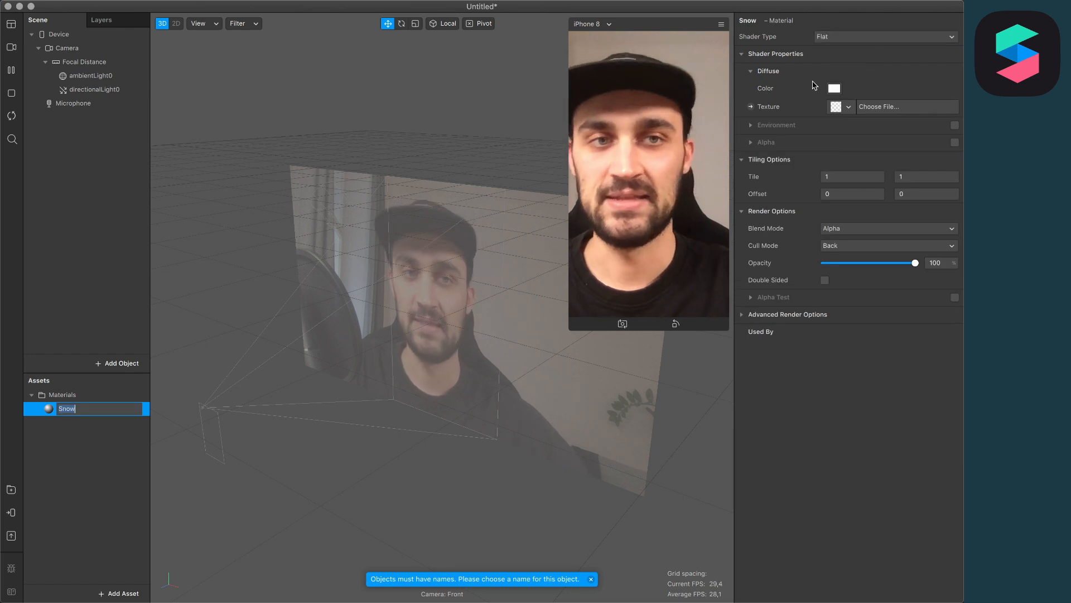
click(833, 88)
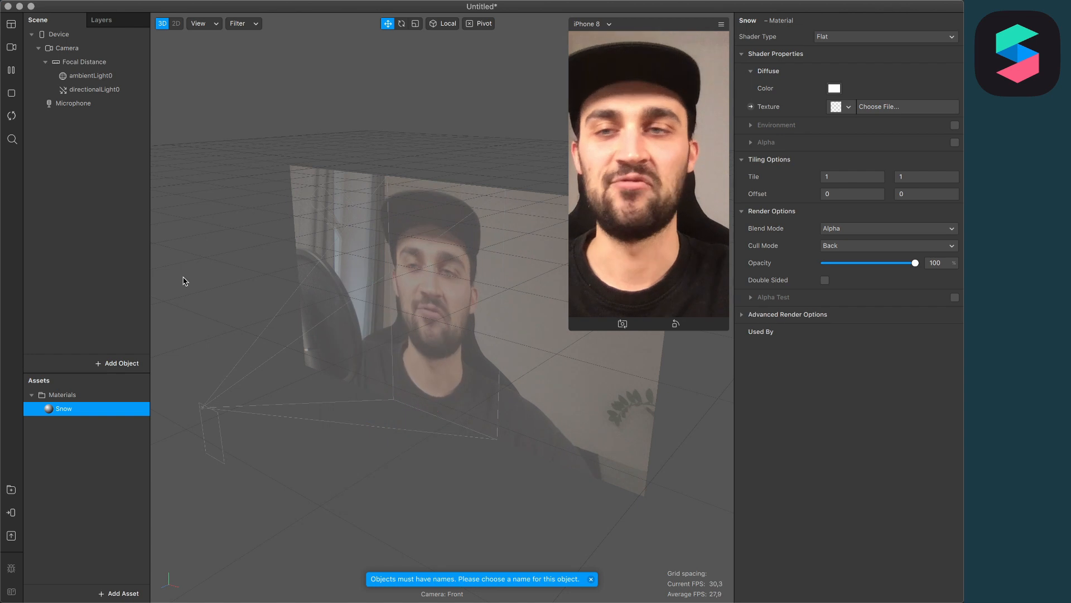
Insert a Particle System object into the scene from the Add Object list
click(117, 363)
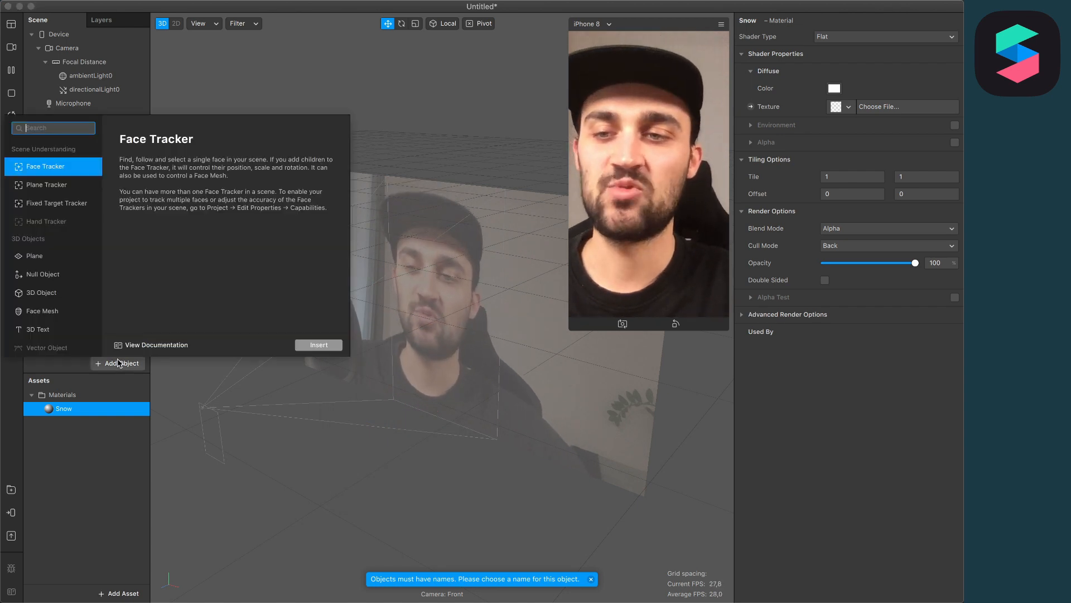
click(47, 347)
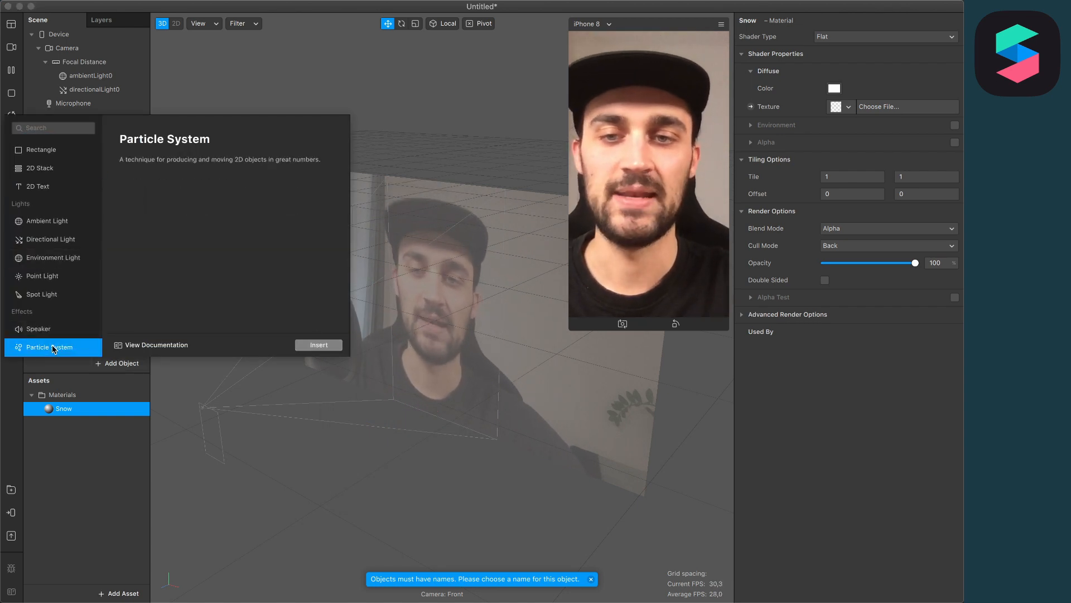
click(317, 344)
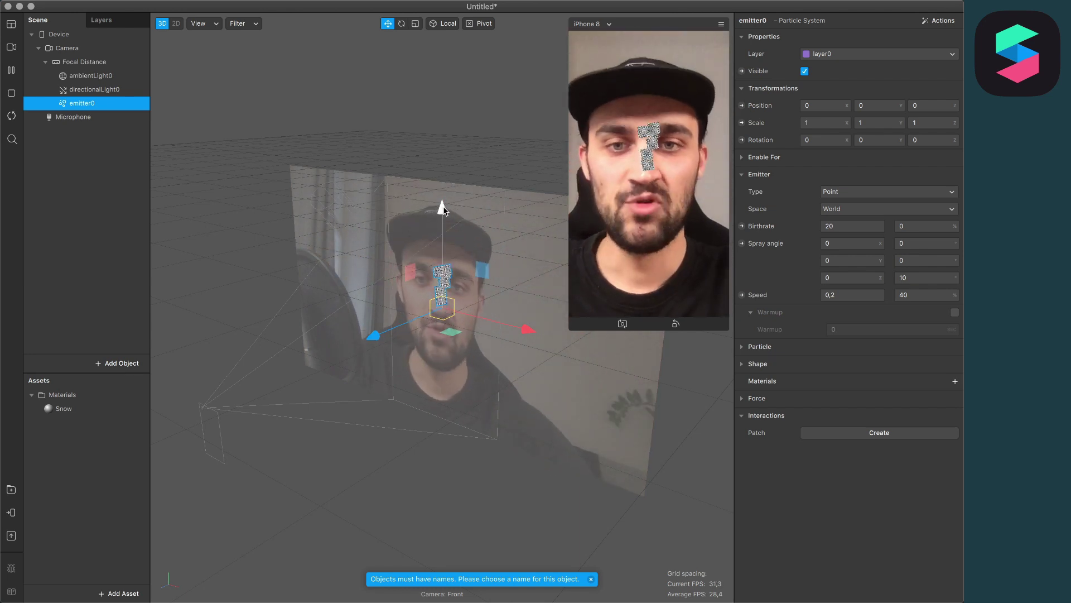
Drag the emitter up above the head and set its Z rotation to 180
drag(441, 205, 442, 76)
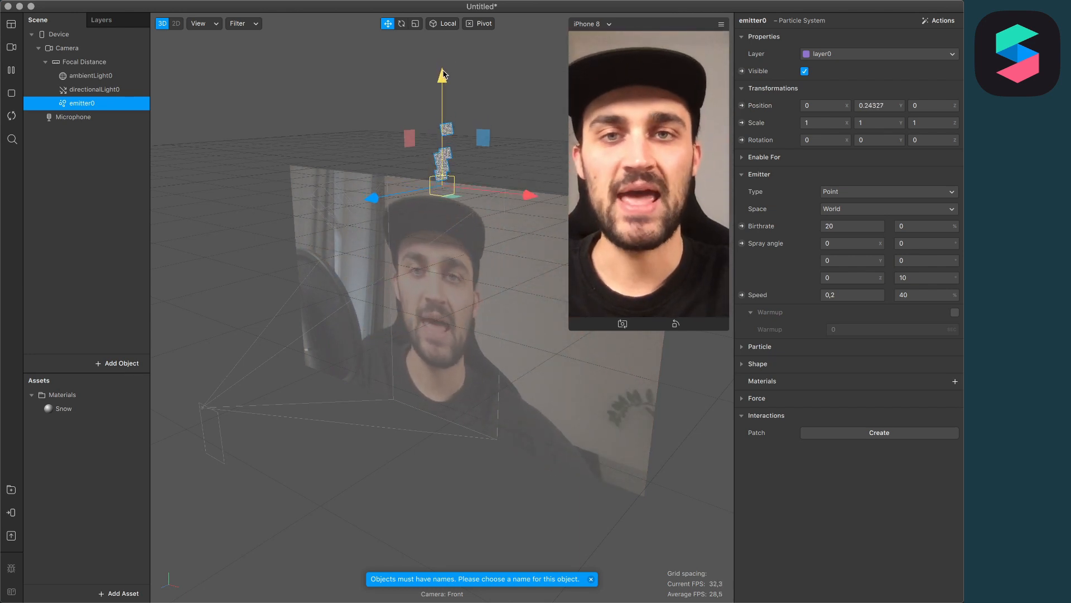
click(932, 140)
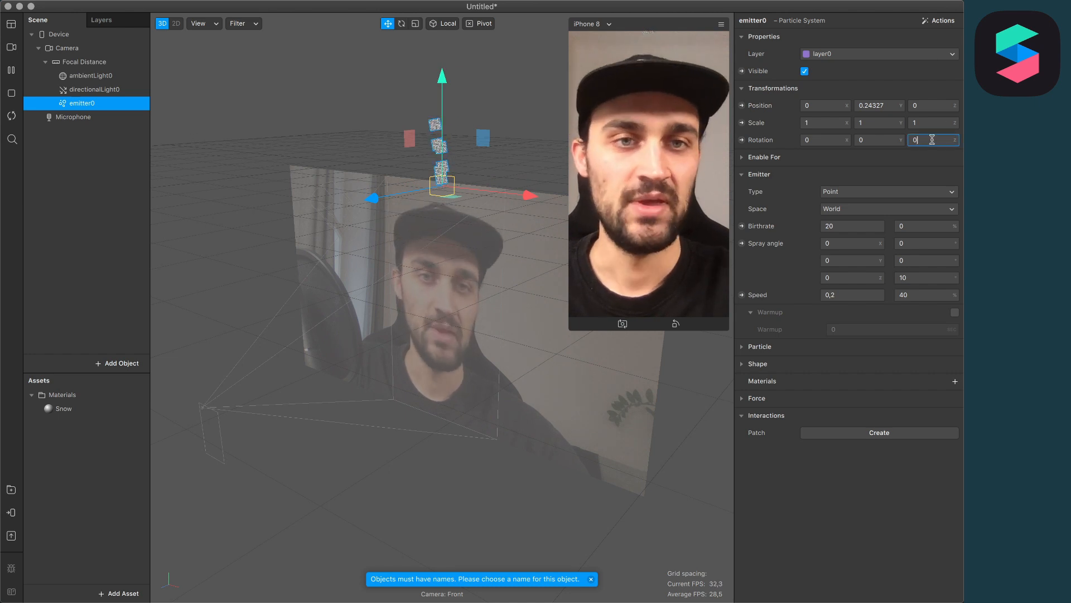
text(18)
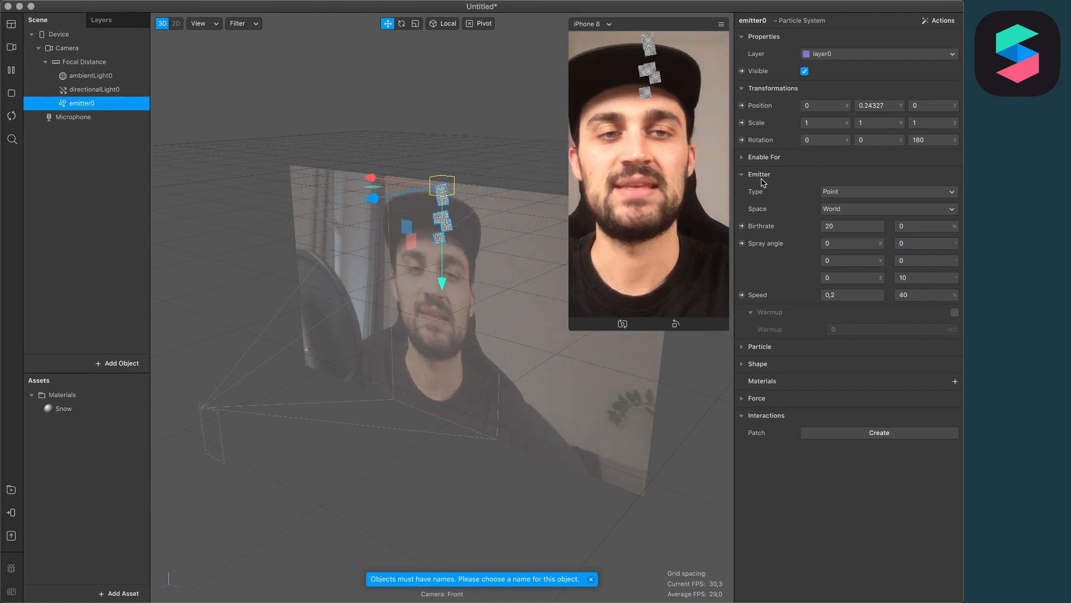
Switch the emitter type to Line with a length of 0,3
click(888, 192)
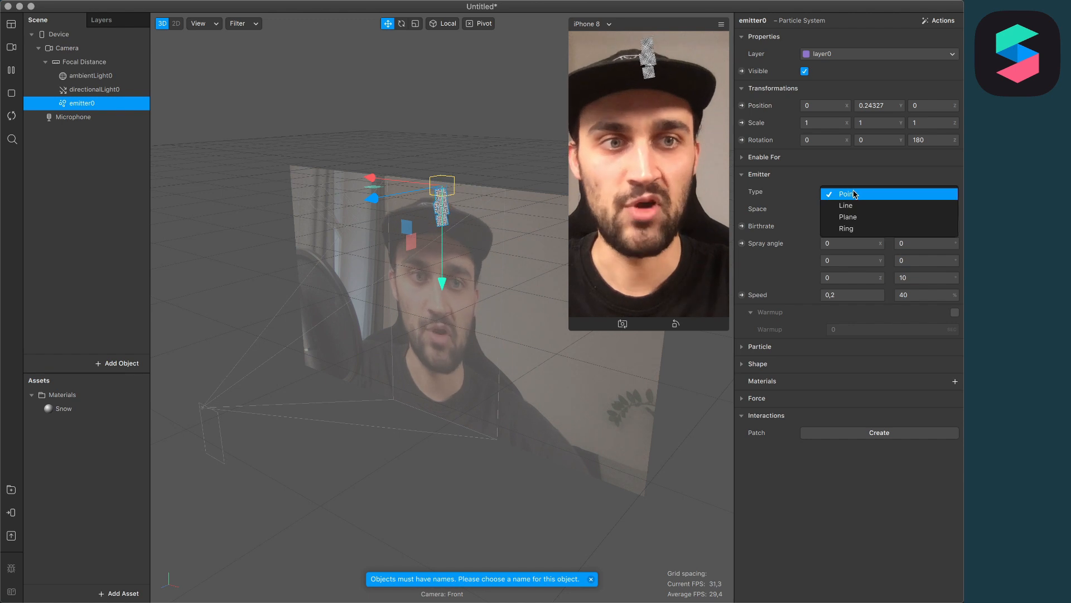
click(846, 204)
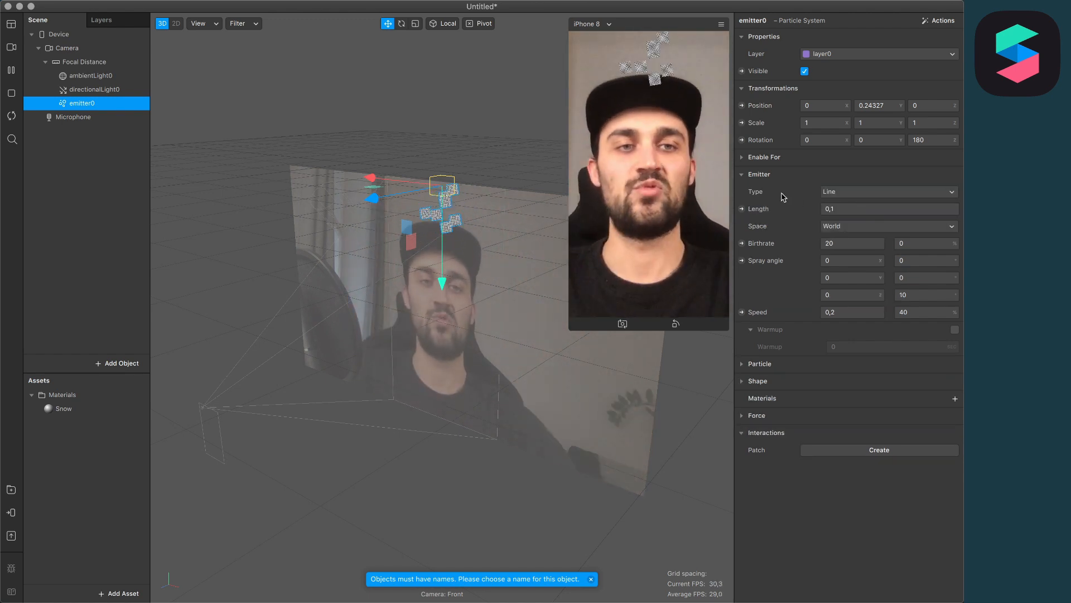
click(889, 208)
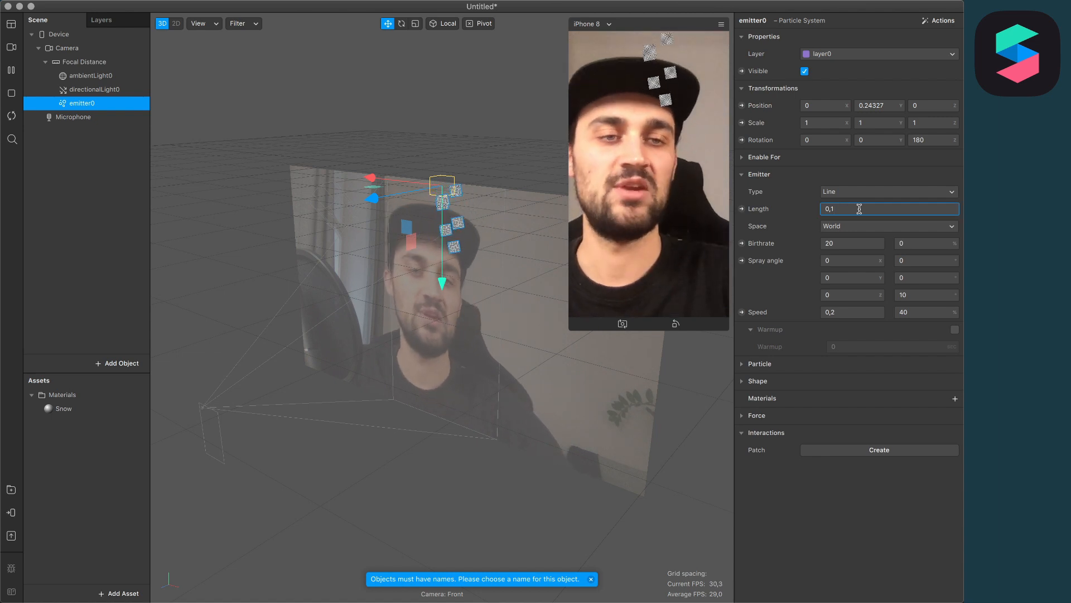
text(0,3)
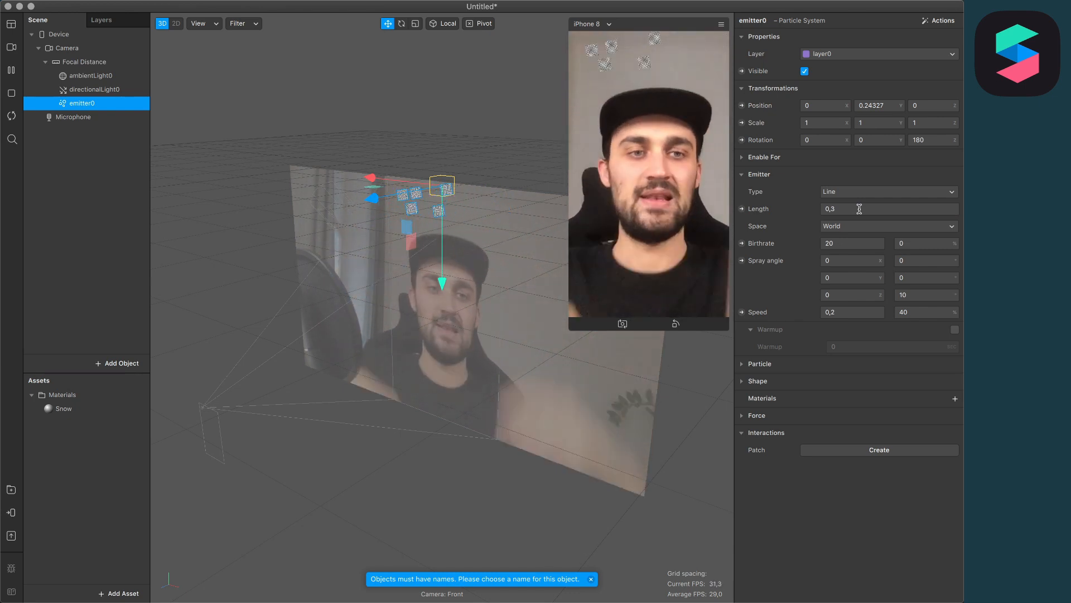
Expand the Particle section and scroll down to the Lifespan setting
click(742, 363)
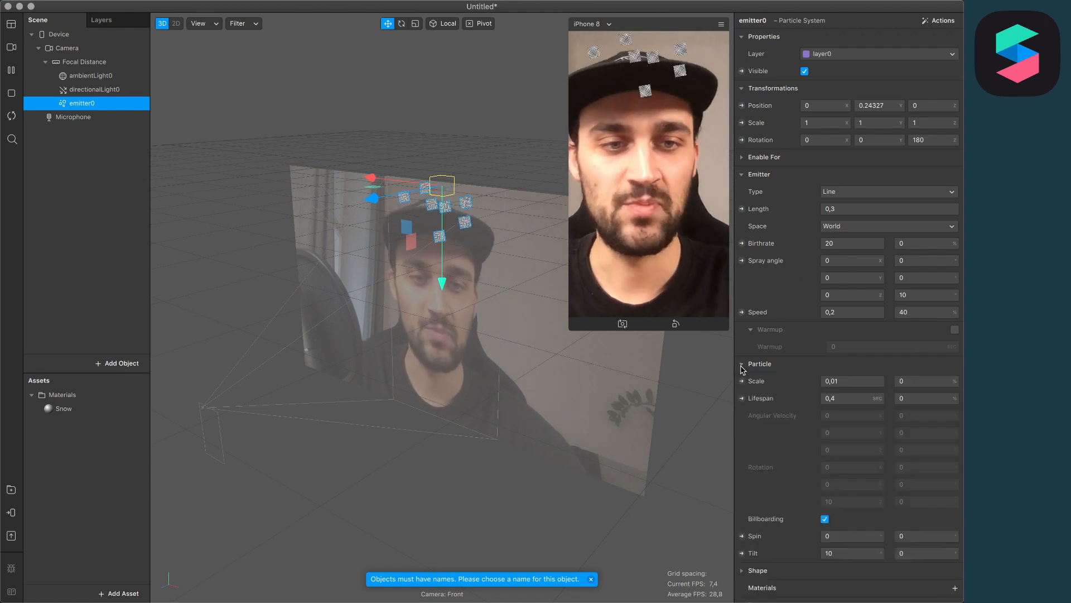
scroll(down, 3)
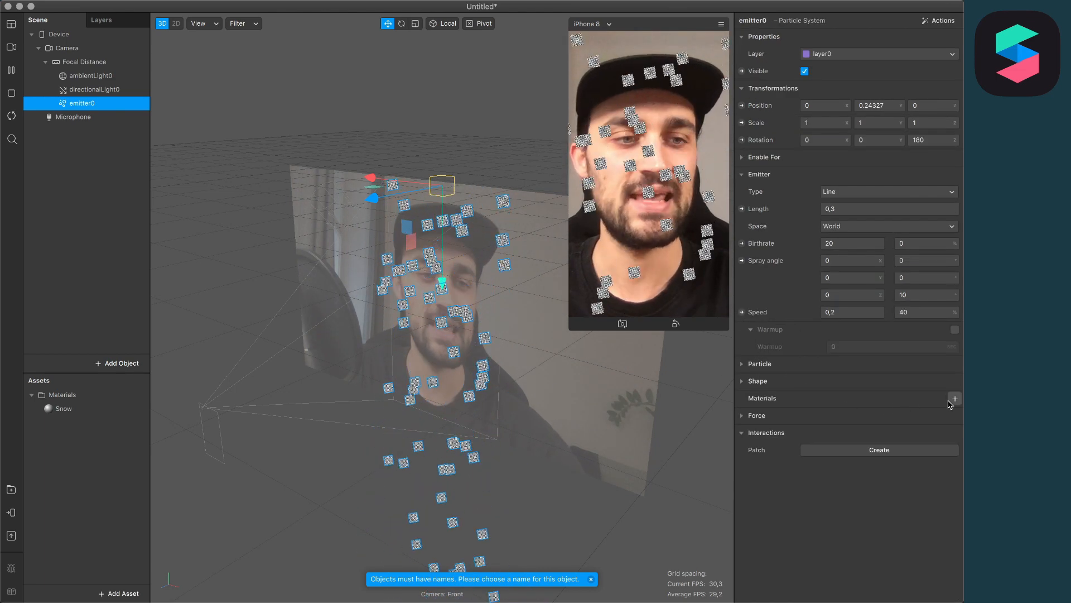
Assign the Snow material to the particles and set their shape to Sphere
click(955, 398)
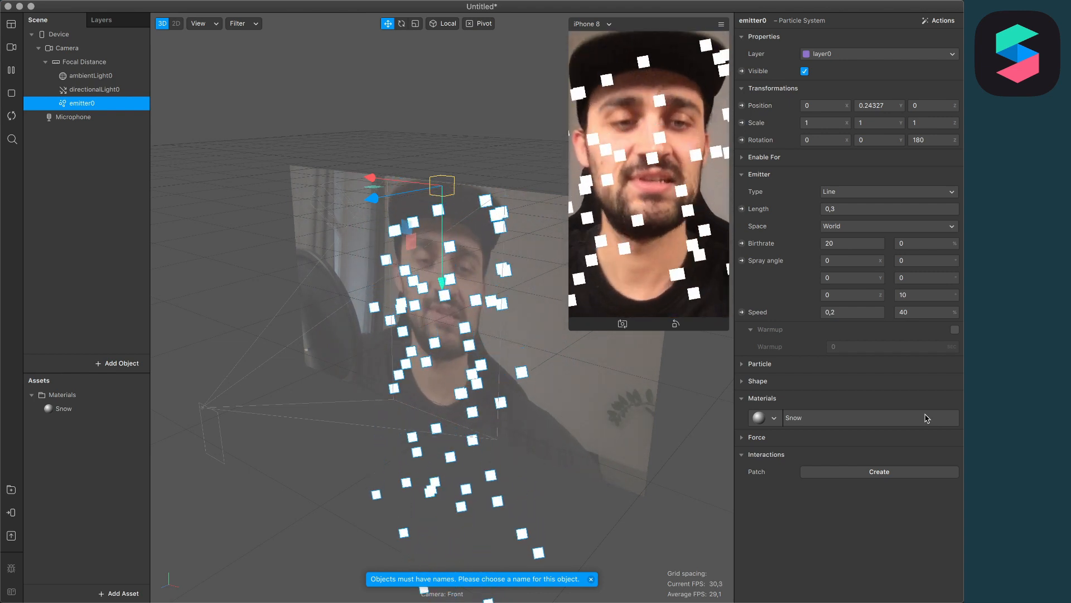
click(758, 381)
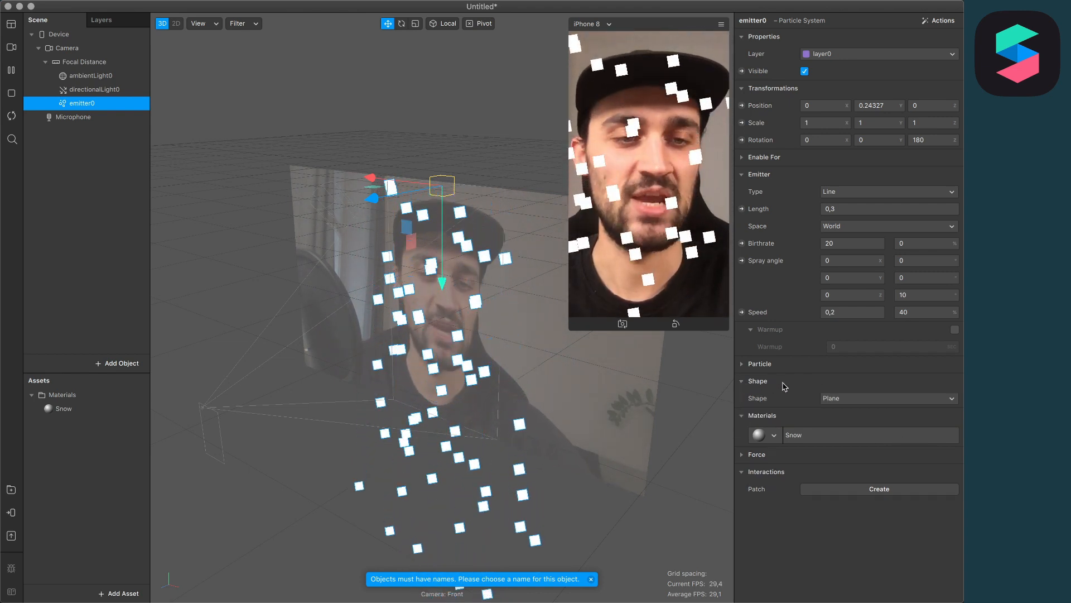
click(888, 398)
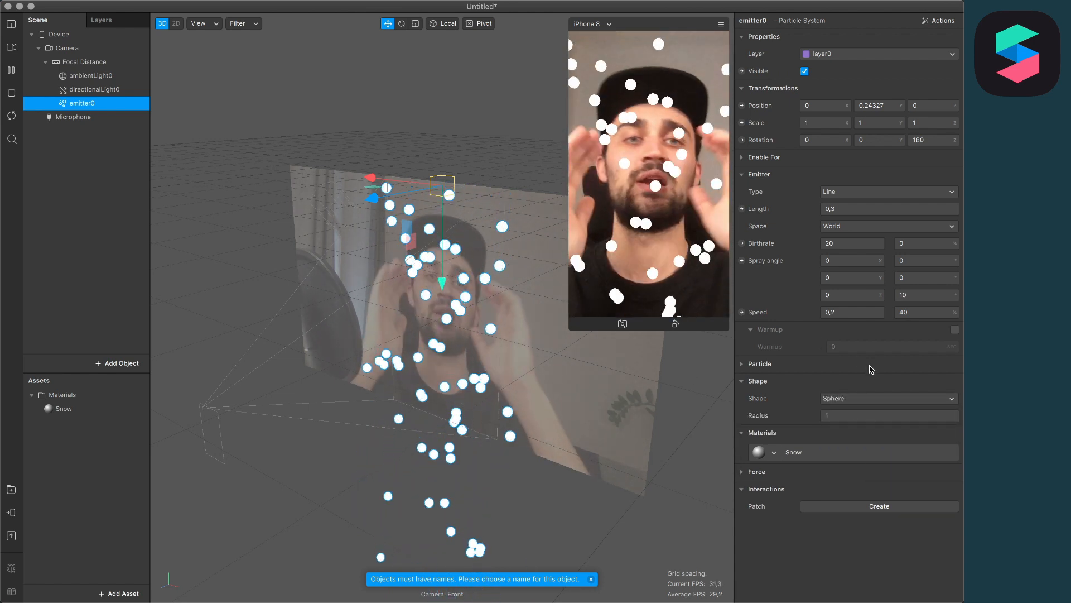
mouse_move(872, 369)
text(0,1)
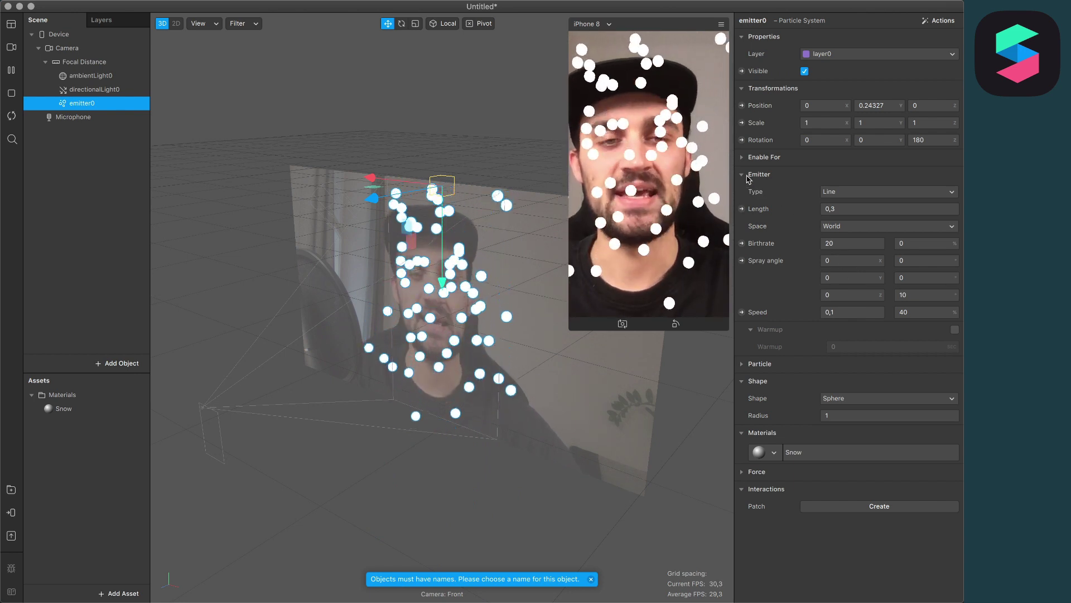
Set the particle Scale to 0,002 with a 50% scale variation
click(742, 174)
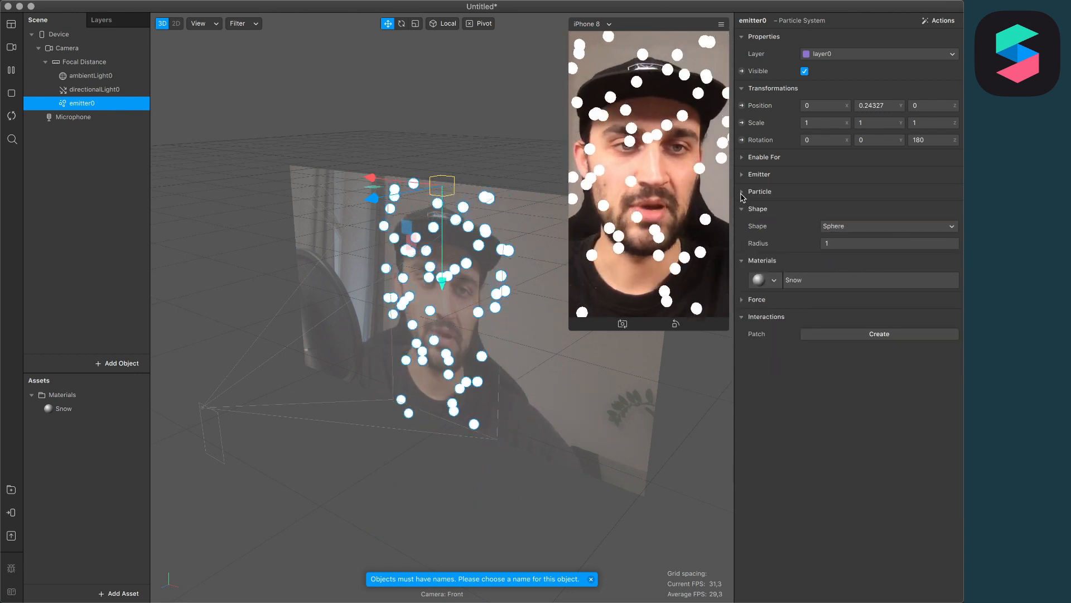
click(759, 192)
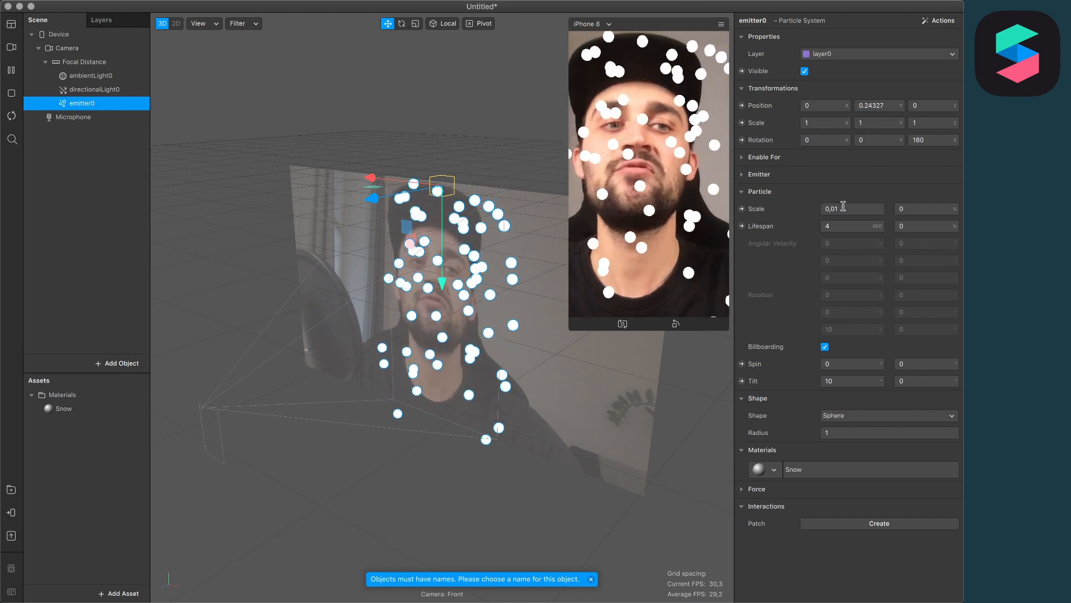
click(852, 208)
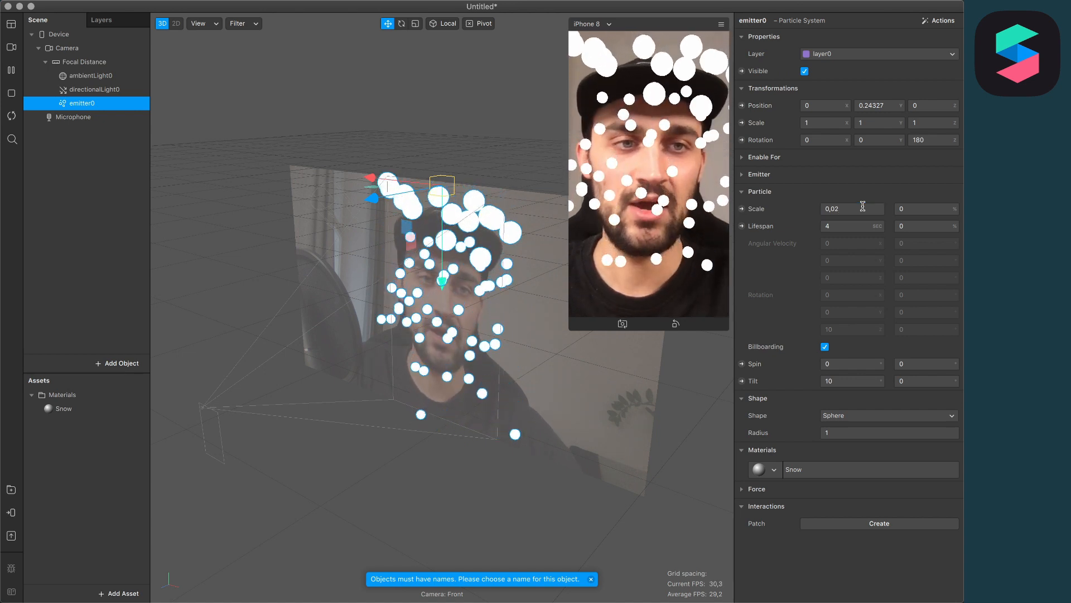
click(852, 208)
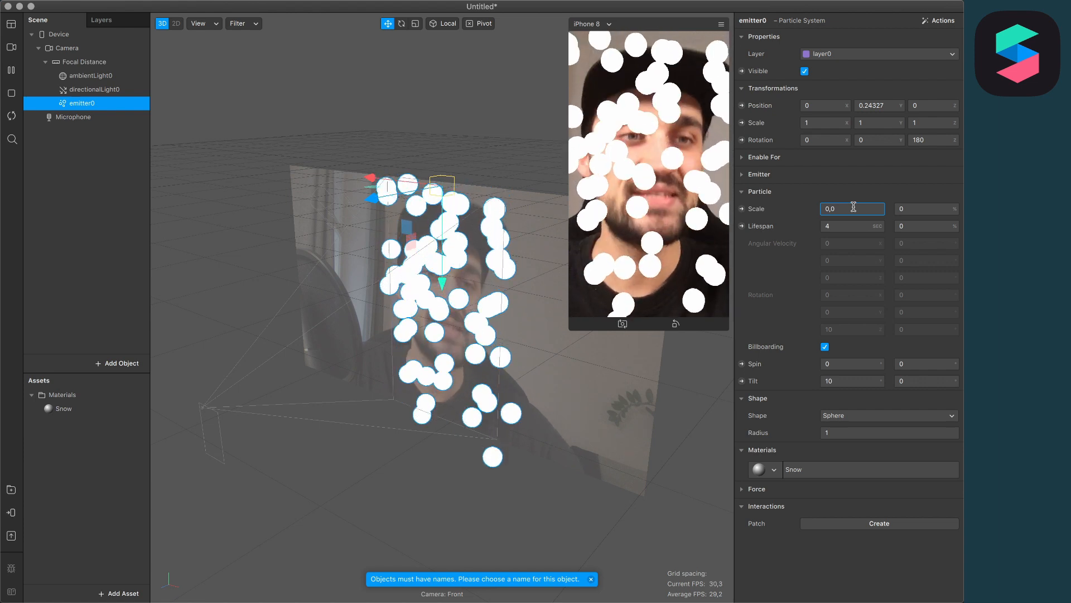
text(0,002)
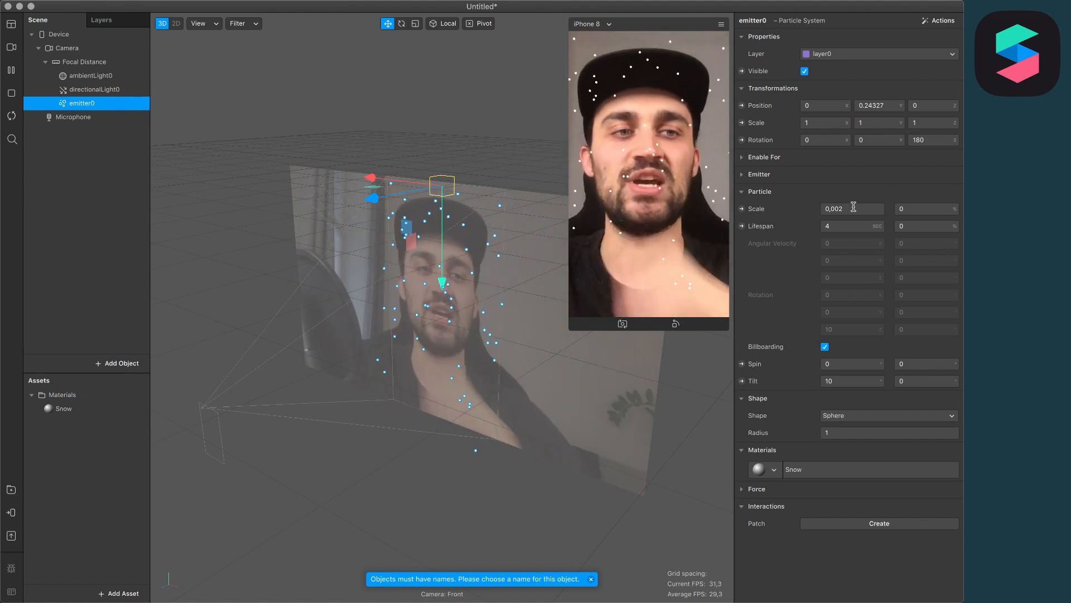
click(926, 209)
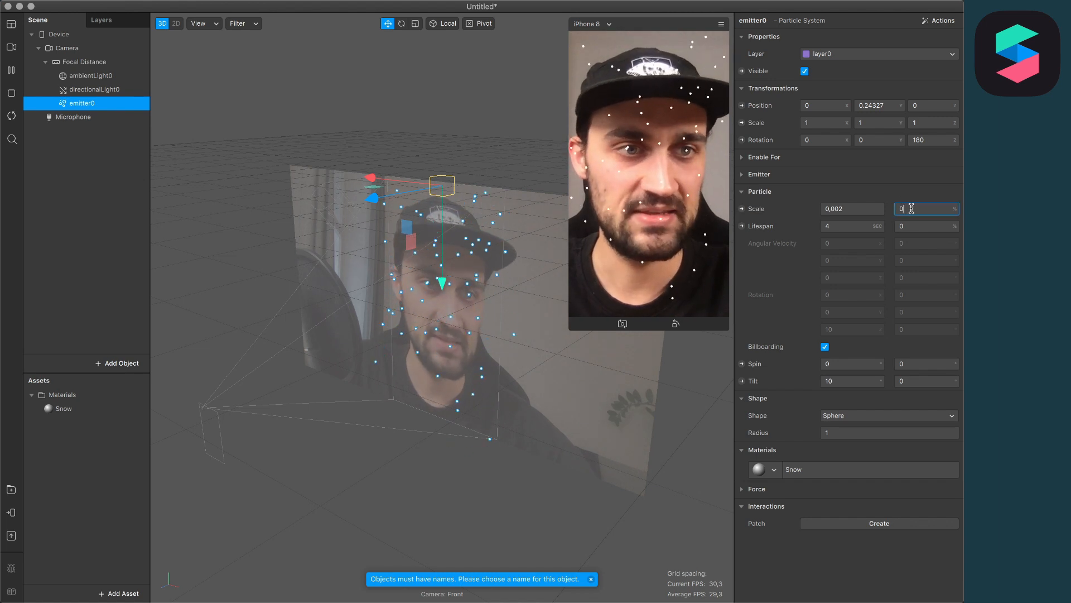
text(50)
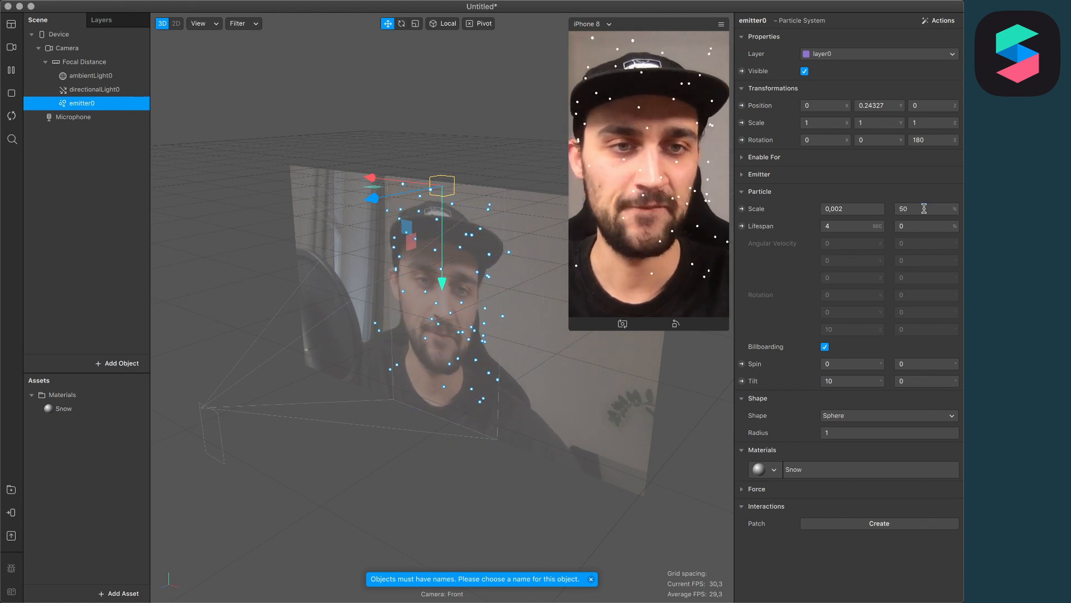